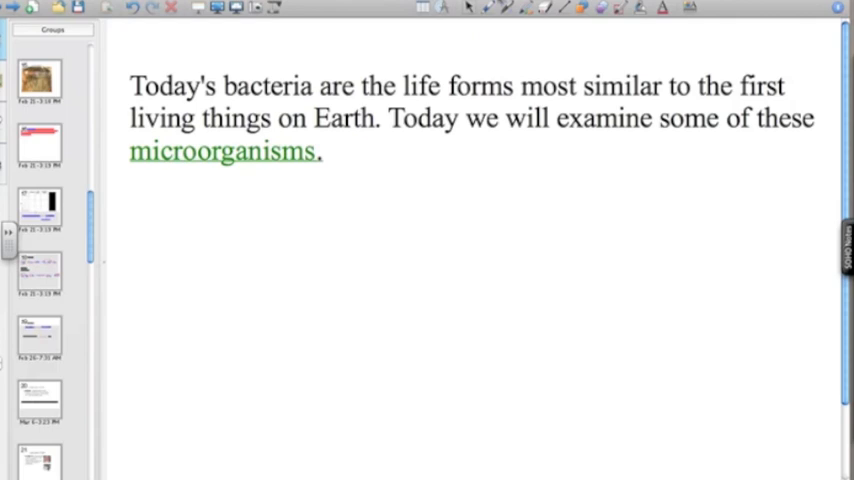
Step: Switch to the Requirements for Life page from the page sorter
click(40, 207)
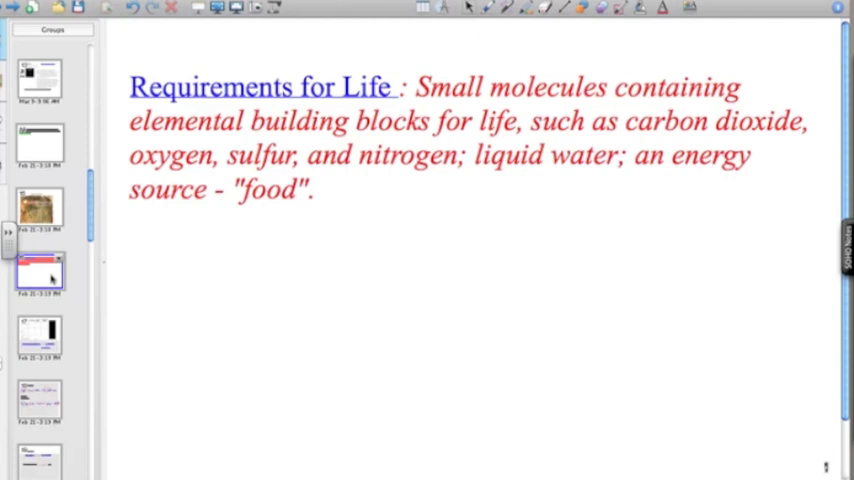
mouse_move(35, 335)
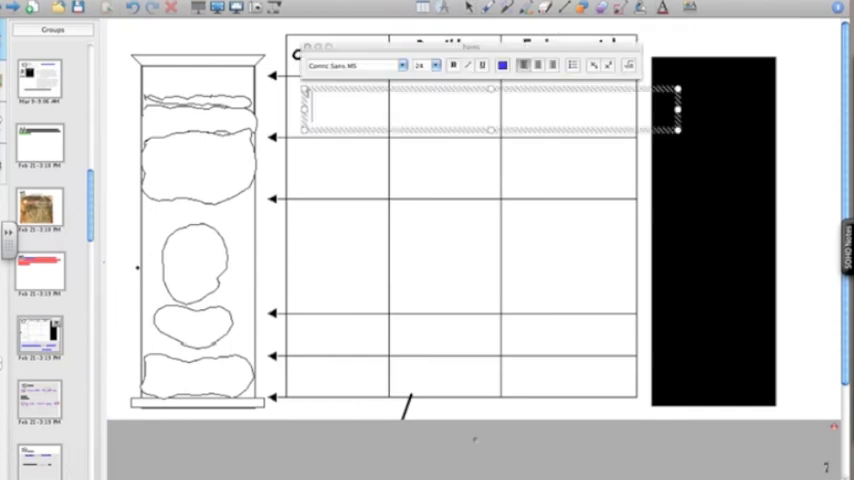
Step: Enter green, purple and black in the worksheet's Observations cells
text(gre)
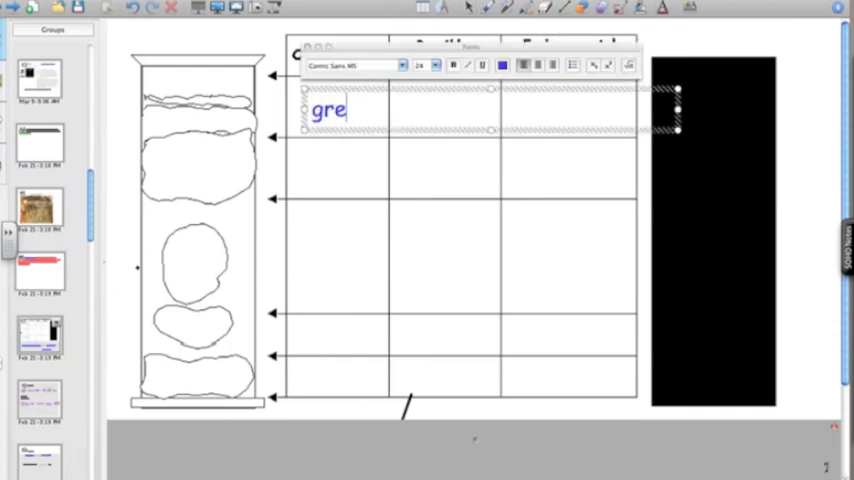
text(en)
text(red)
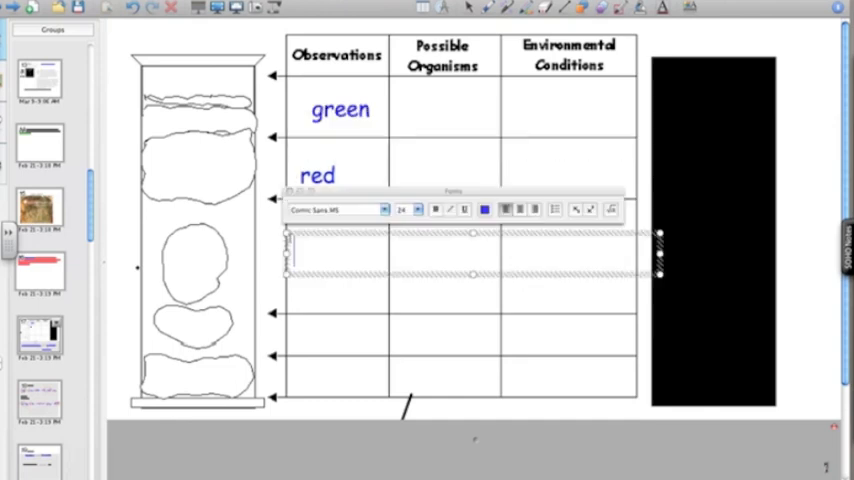
text(purple)
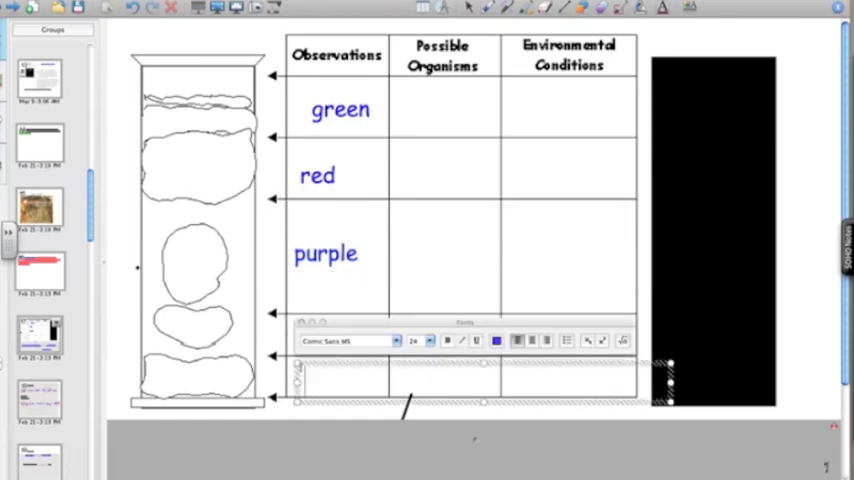
text(black)
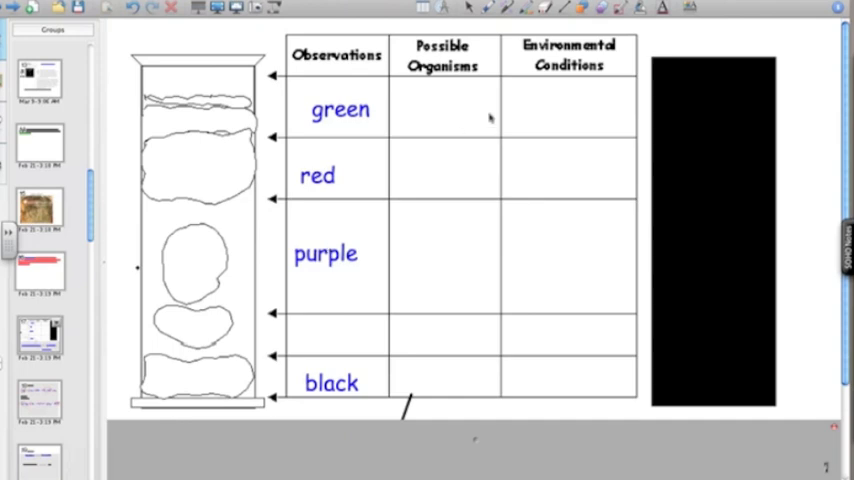
mouse_move(527, 107)
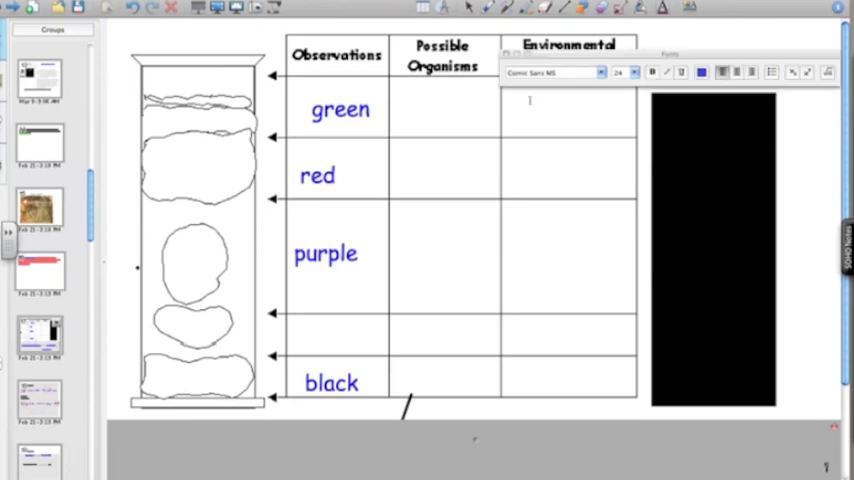
Step: Enter 'light' as the green layer's environmental condition
text(light)
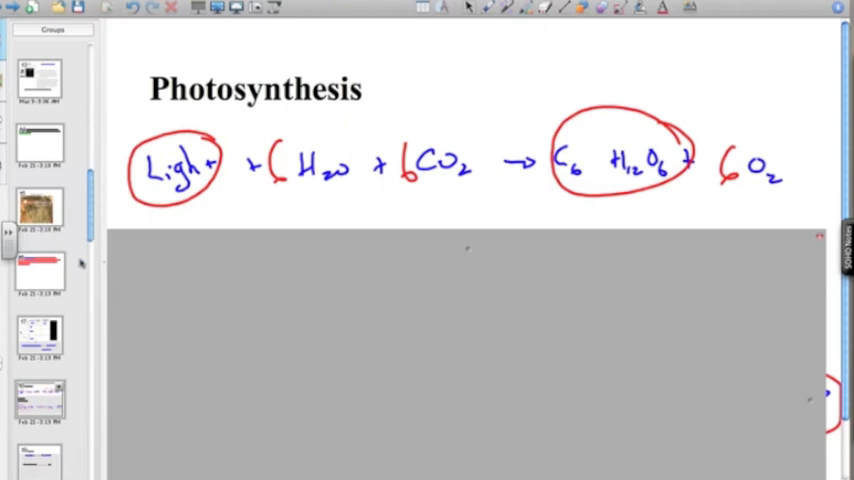
click(40, 400)
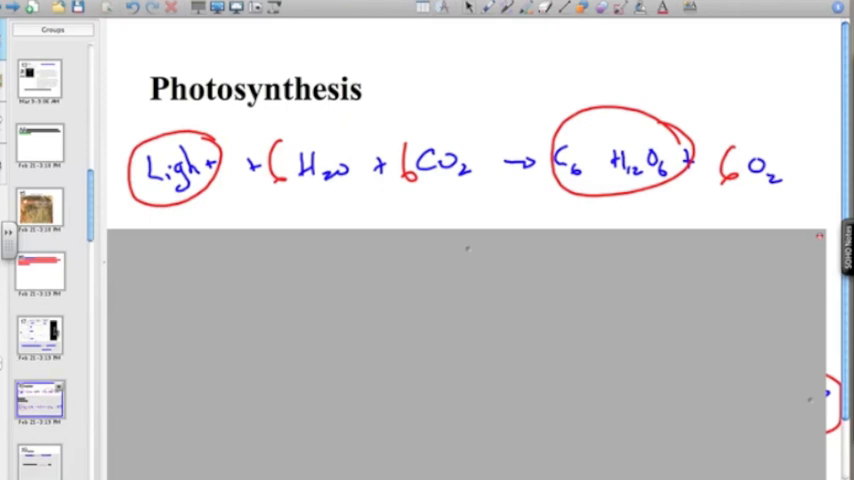
click(38, 337)
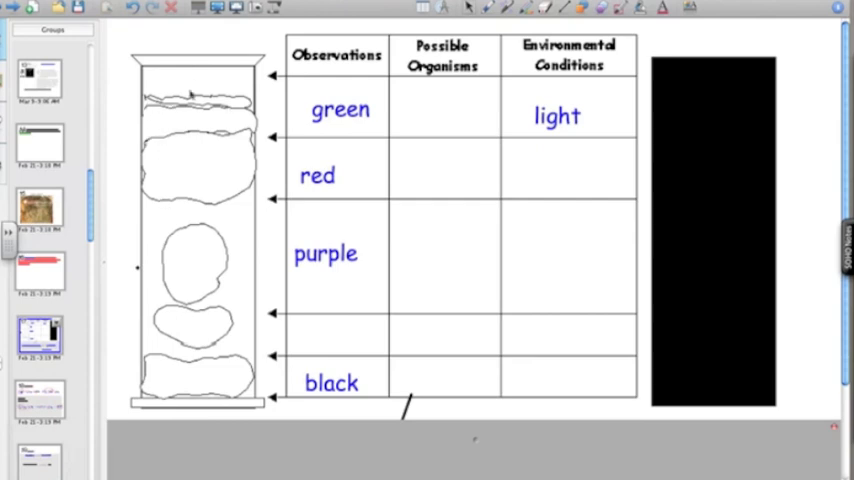
mouse_move(175, 170)
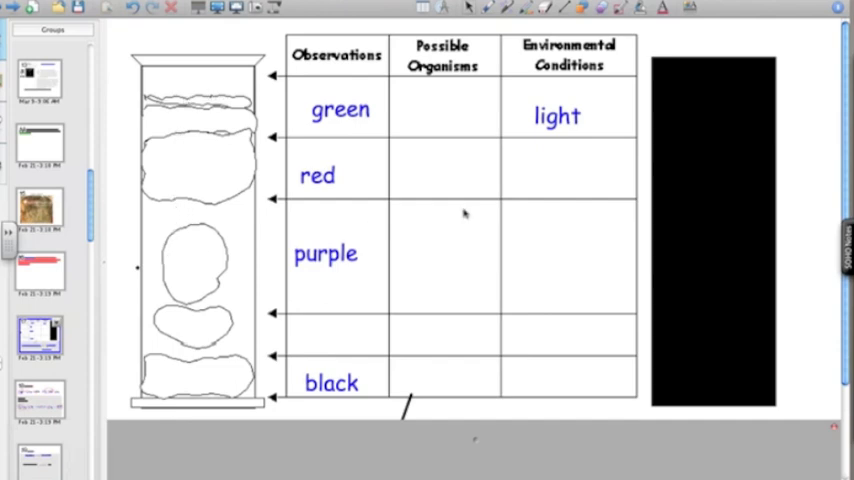
Step: Label the revealed gradient wedges 'oxygen'
text(oxygen)
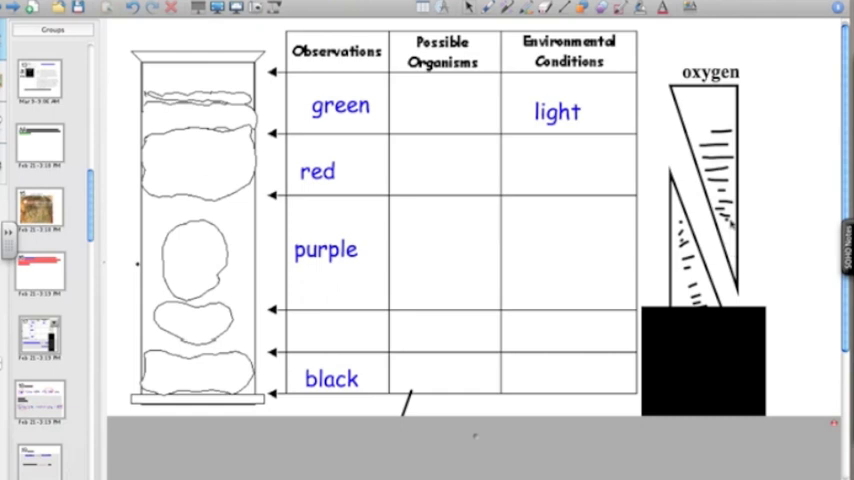
mouse_move(443, 76)
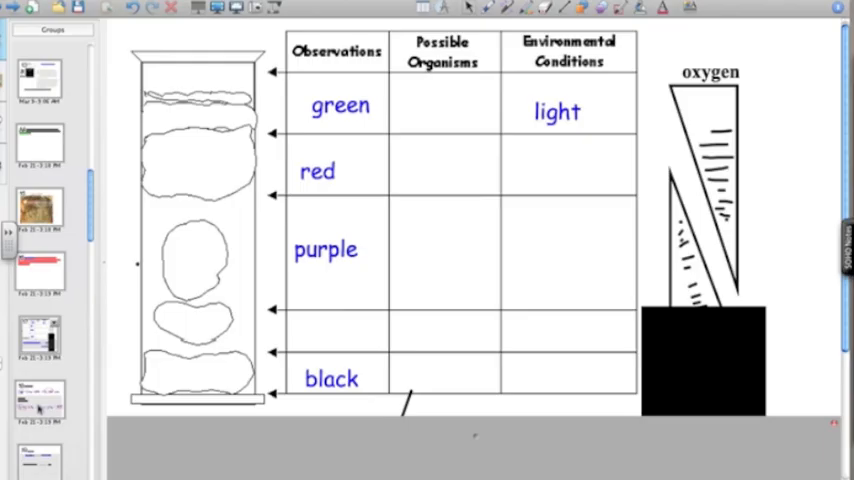
Step: On the equations page, complete the heading as 'Cellular respiration'
click(40, 400)
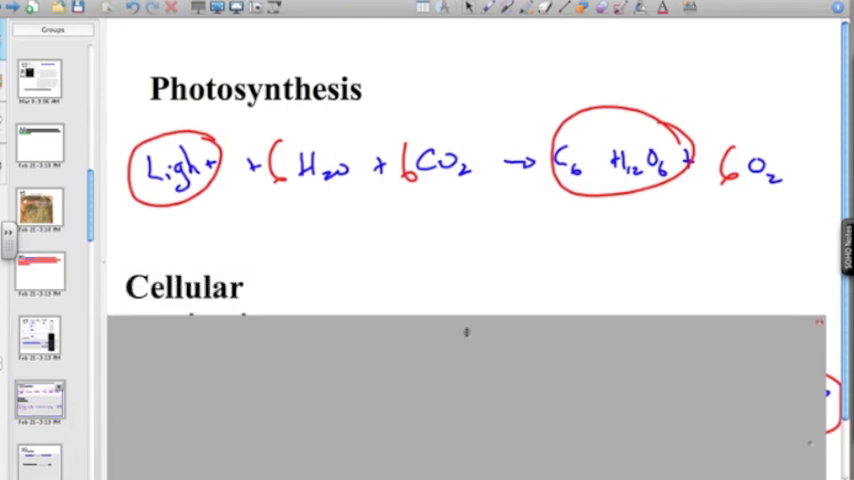
text(respiration)
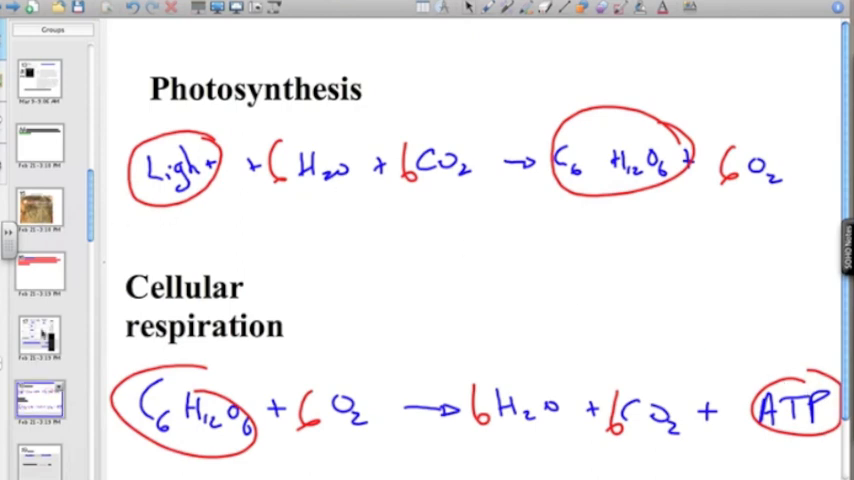
Step: On the column worksheet, enter 'no light' for the black layer's condition
click(40, 335)
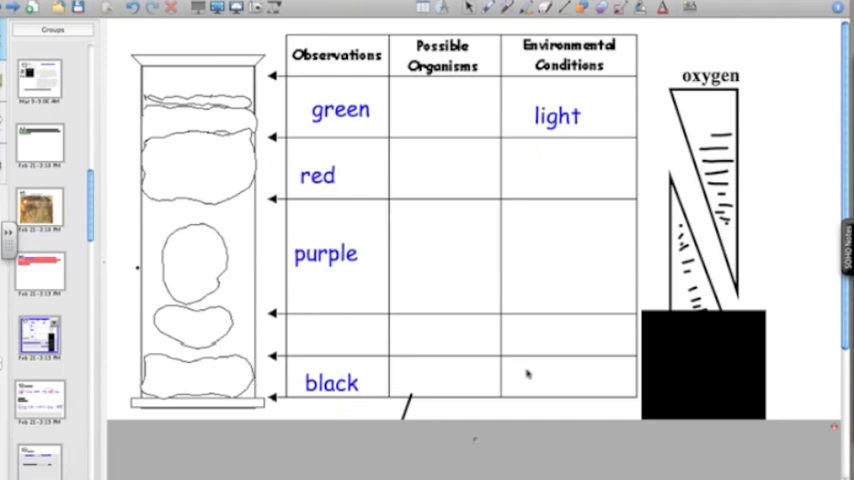
mouse_move(638, 49)
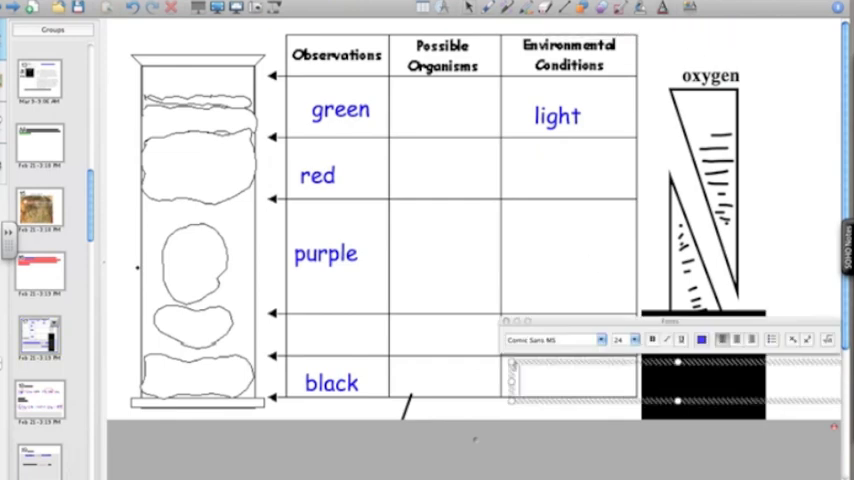
text(no li)
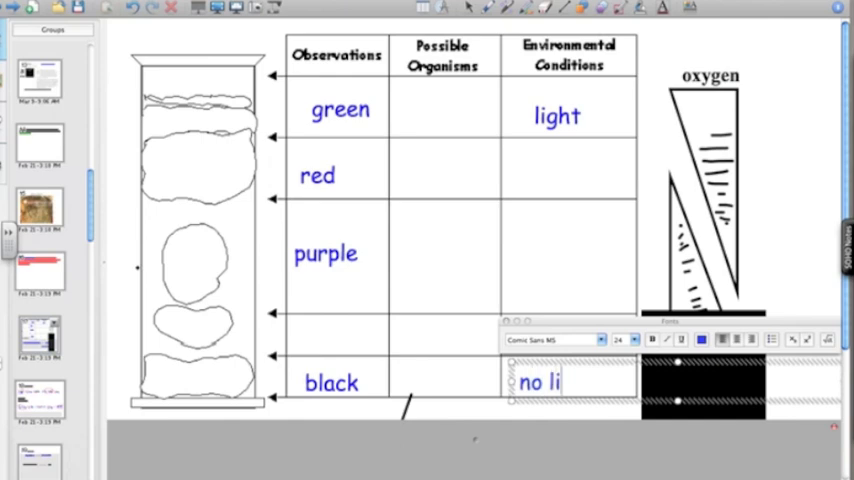
text(ght)
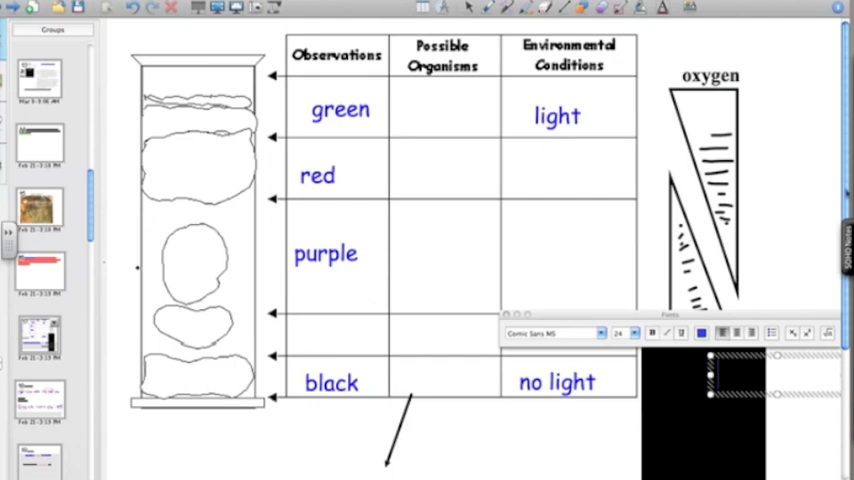
Step: Scroll down to the simple carbs + CaSO4 → H2S + ATP equation
scroll(down, 3)
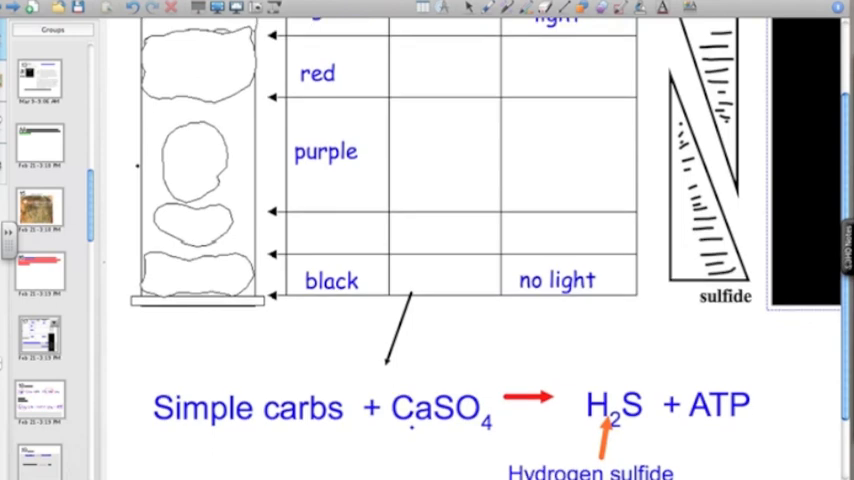
scroll(down, 3)
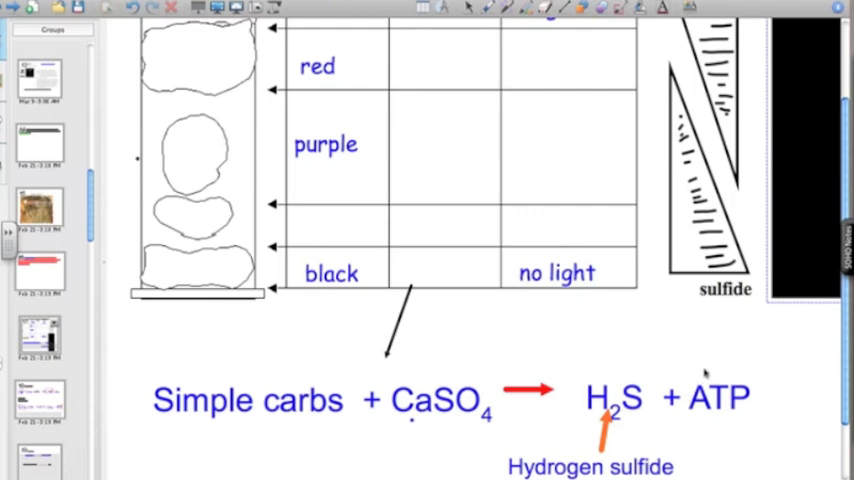
mouse_move(185, 385)
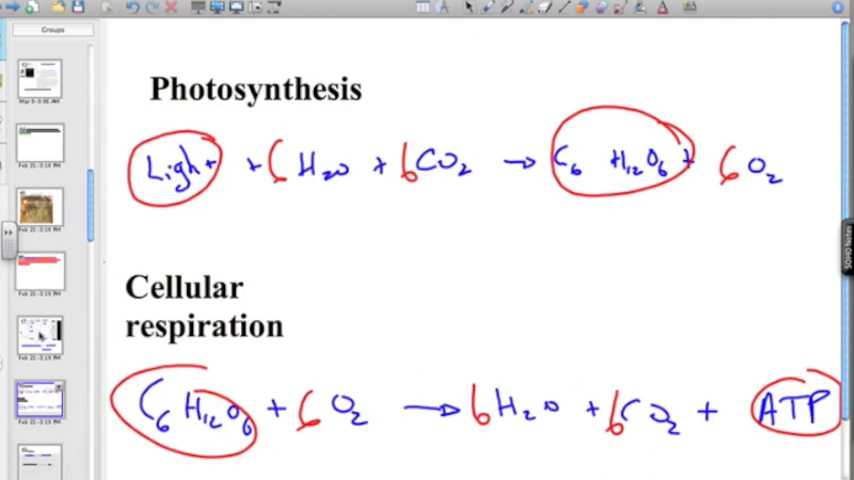
Step: Go back to the Winogradsky column worksheet page
click(40, 335)
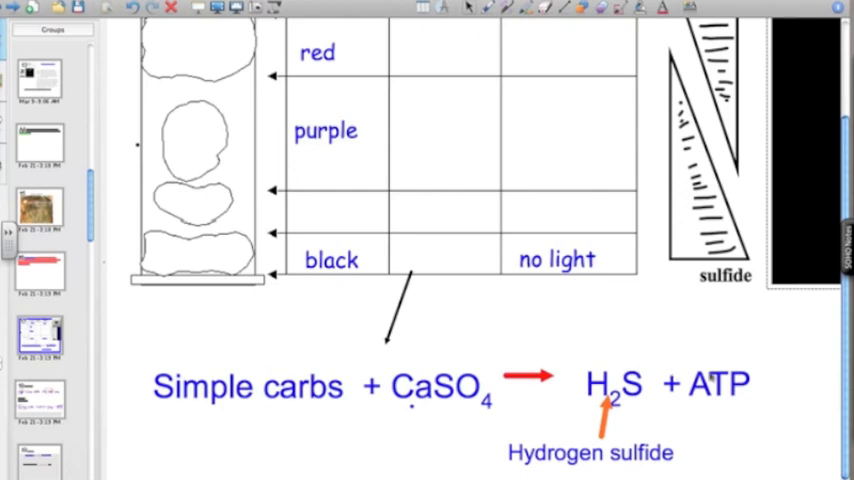
mouse_move(665, 372)
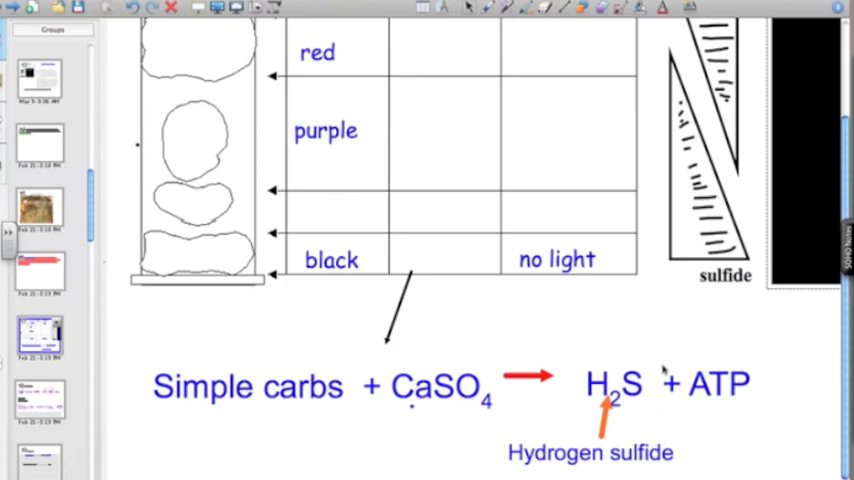
mouse_move(631, 324)
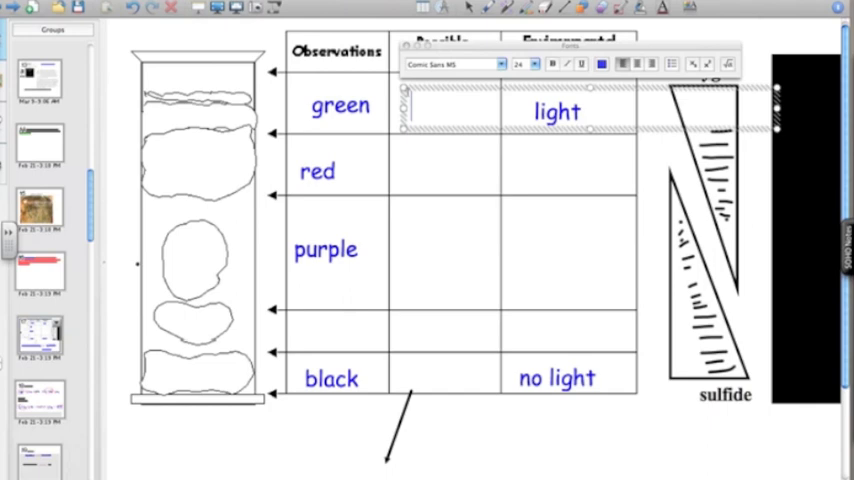
Step: Enter 'cyano bacteria' for green and 'purlpe sulfur bacteria' for purple
text(cyano)
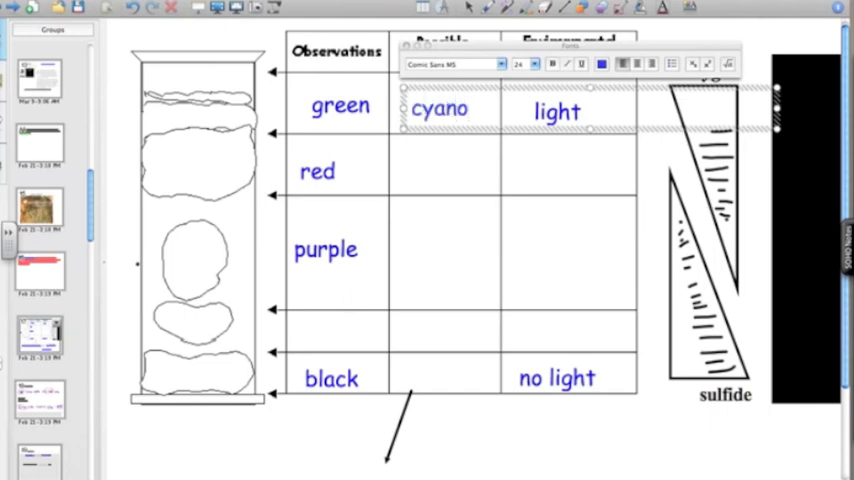
text(bacteria)
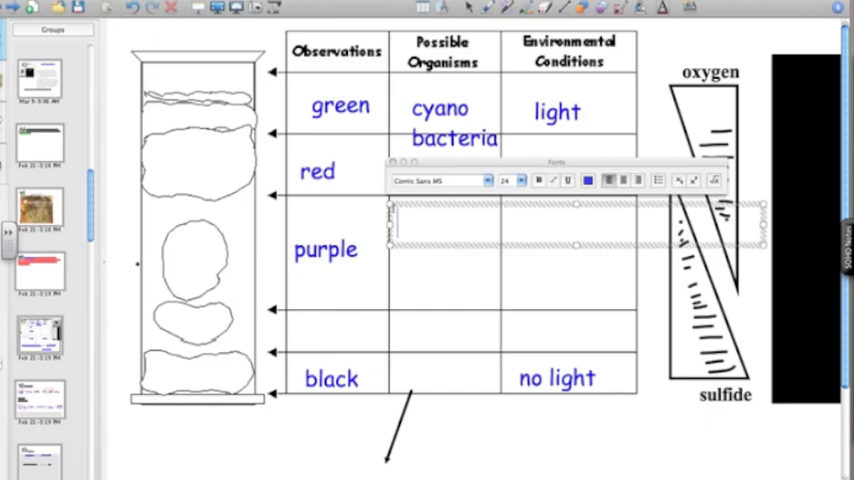
text(purlpe)
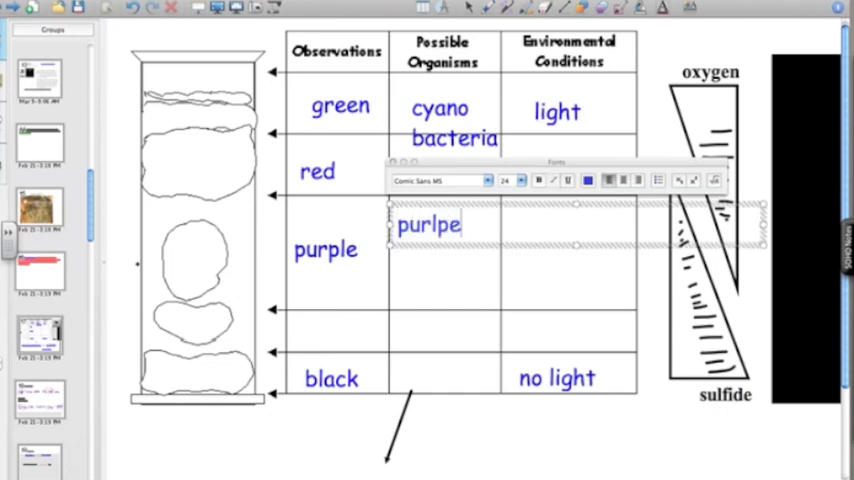
text(su)
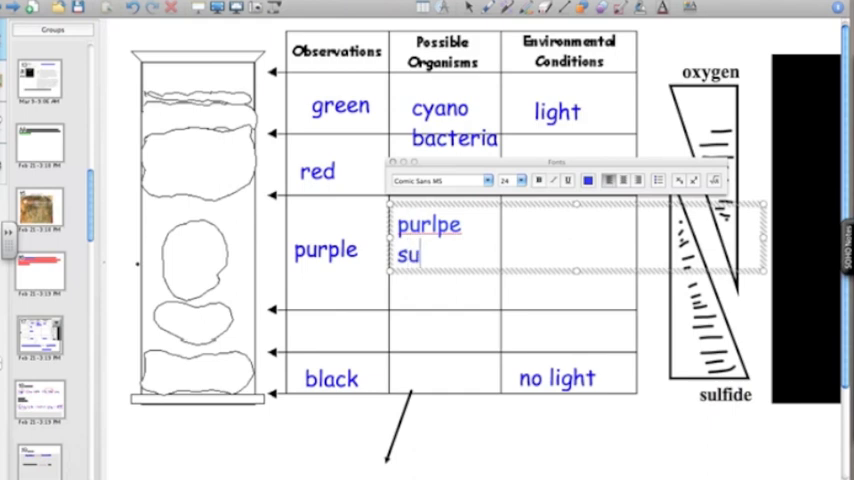
text(lfur)
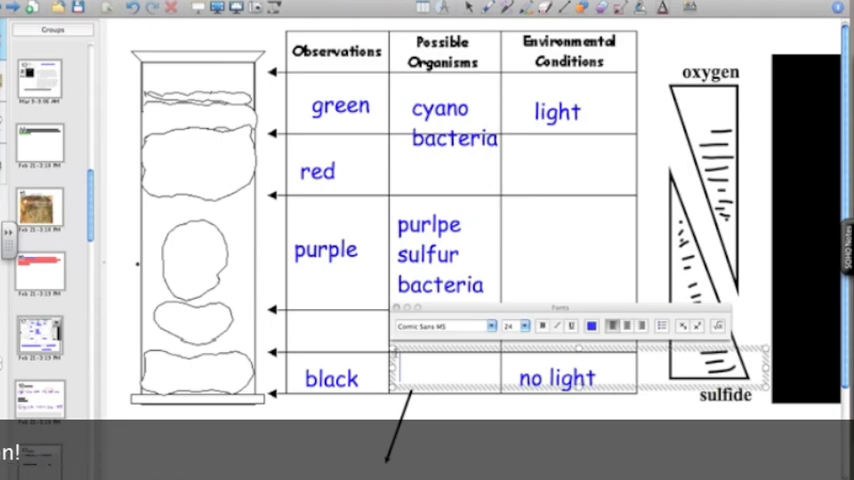
Step: Type 'sulfate reducing bacteria' in the black row's organisms cell
text(sulfate)
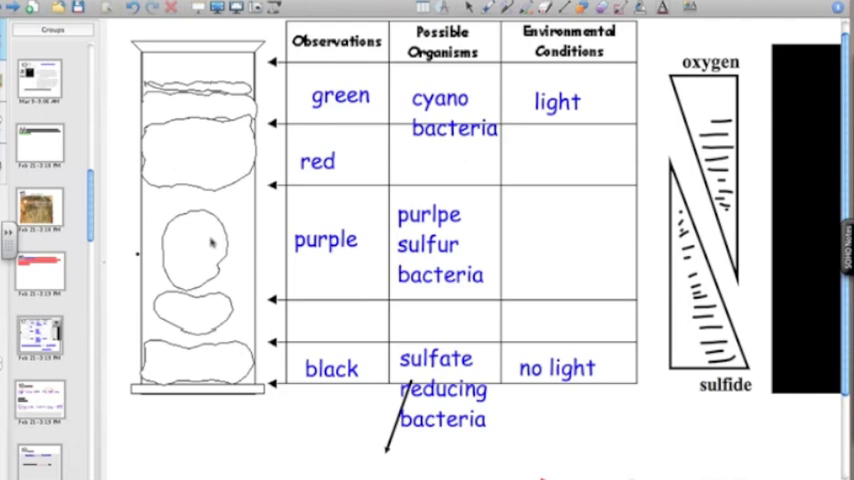
mouse_move(54, 456)
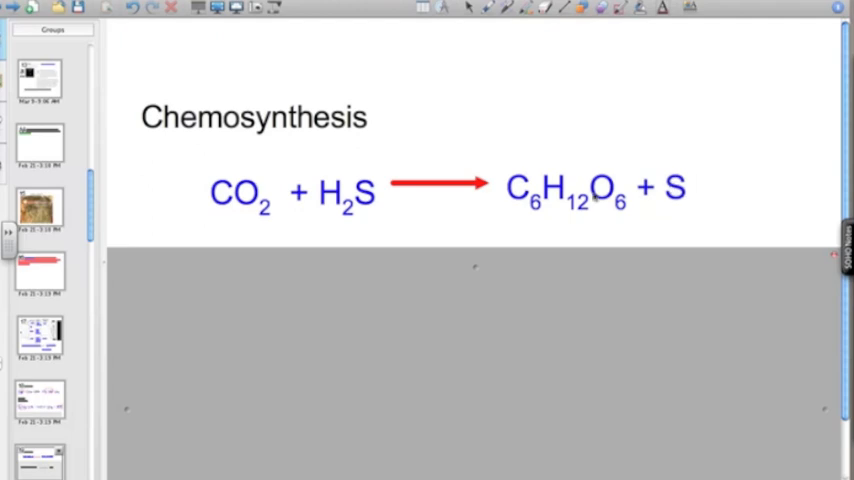
mouse_move(555, 167)
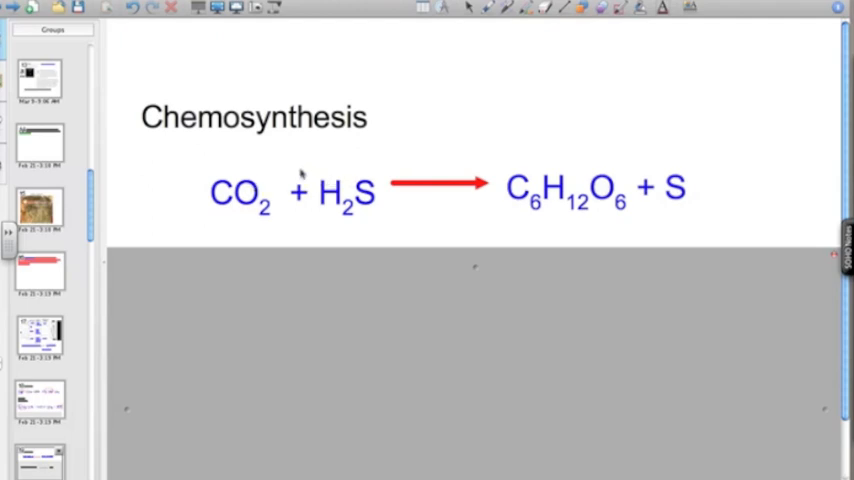
mouse_move(215, 138)
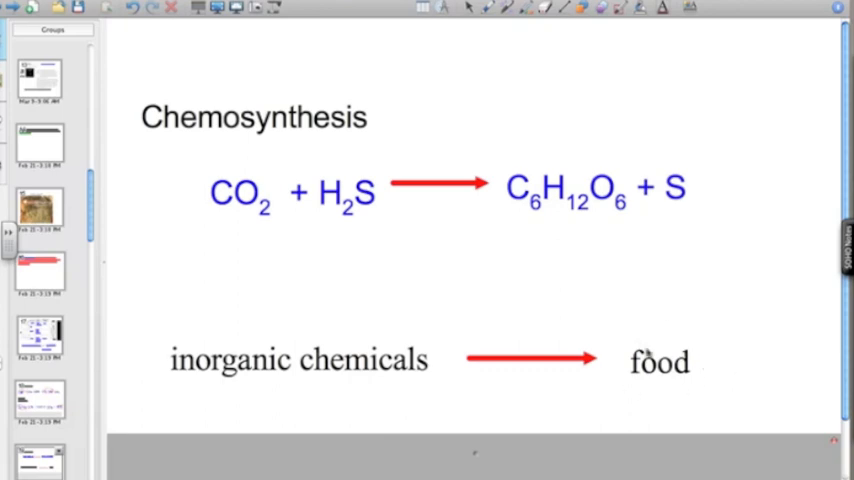
mouse_move(650, 345)
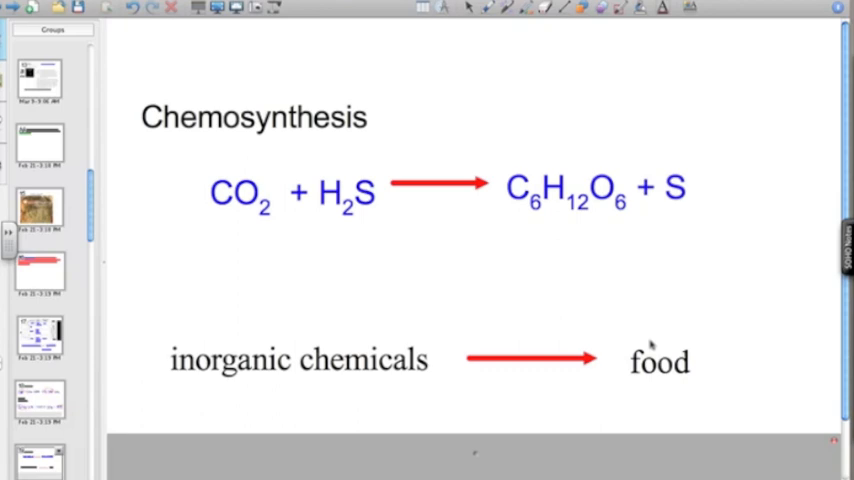